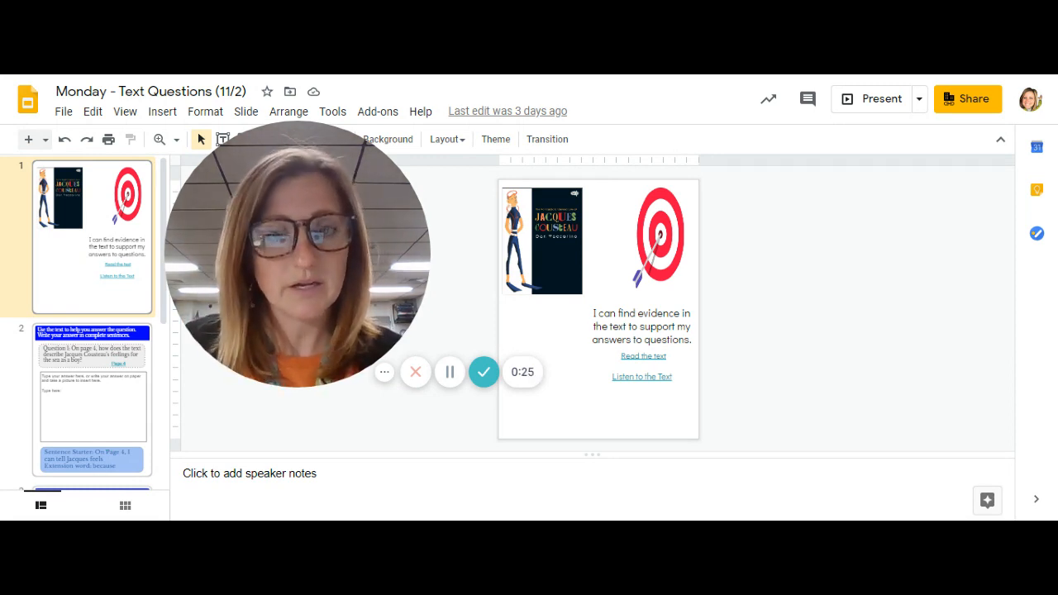
Select the slide 2 thumbnail to show Question 1 about Cousteau's feelings for the sea.
left_click(91, 400)
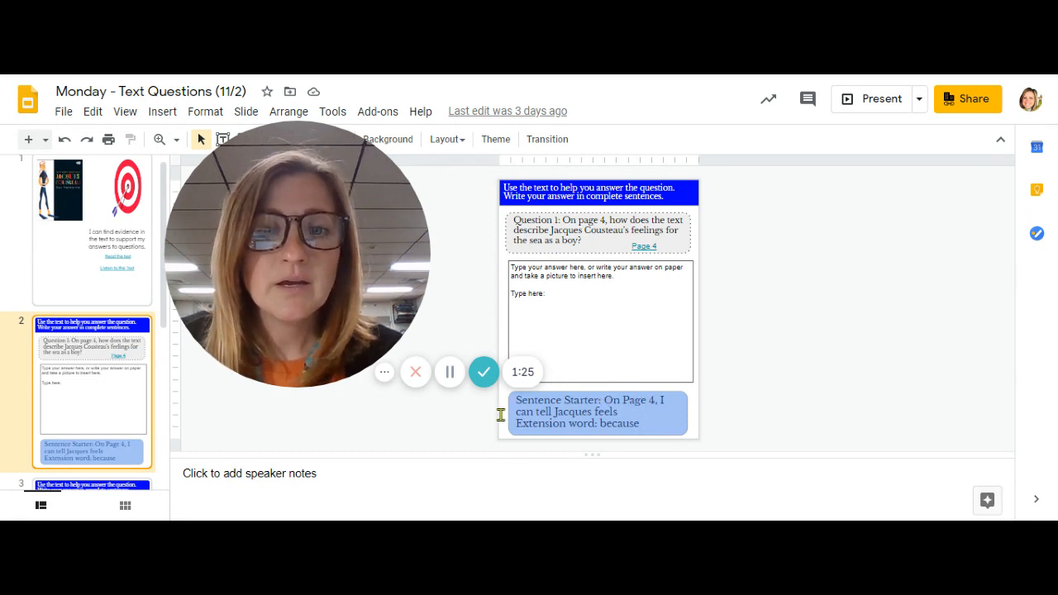
left_click(596, 414)
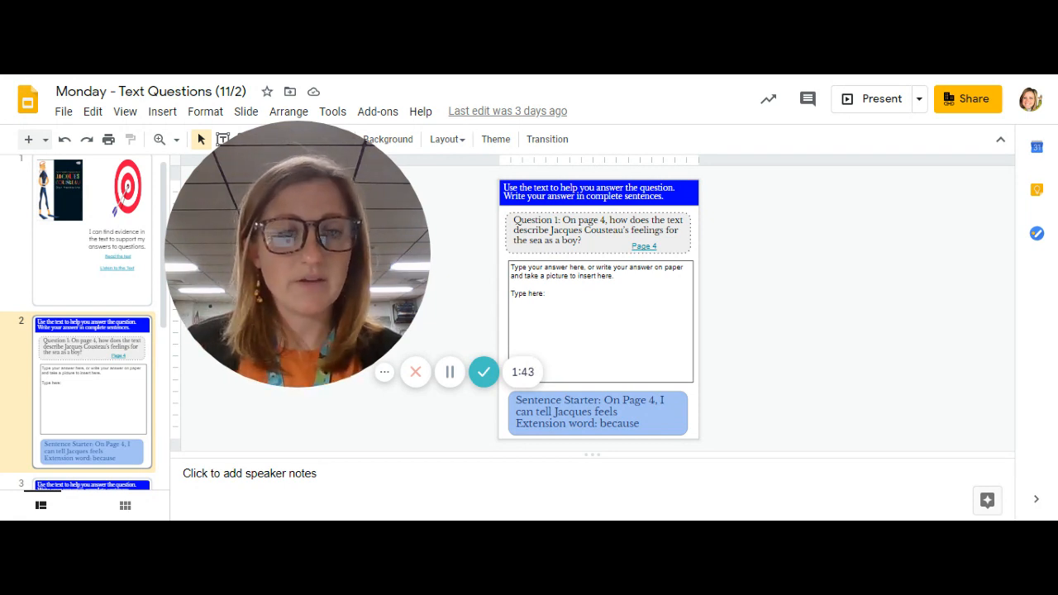
Scroll the filmstrip down to reach slide 3, Question 2 on the page 4 illustration.
scroll("down", 3)
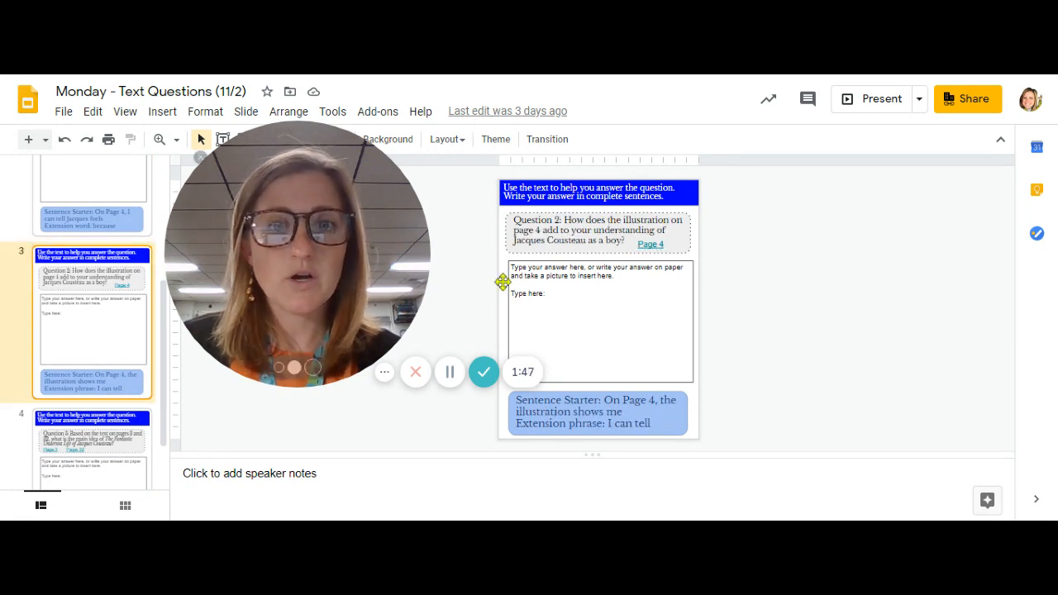
mouse_move(798, 297)
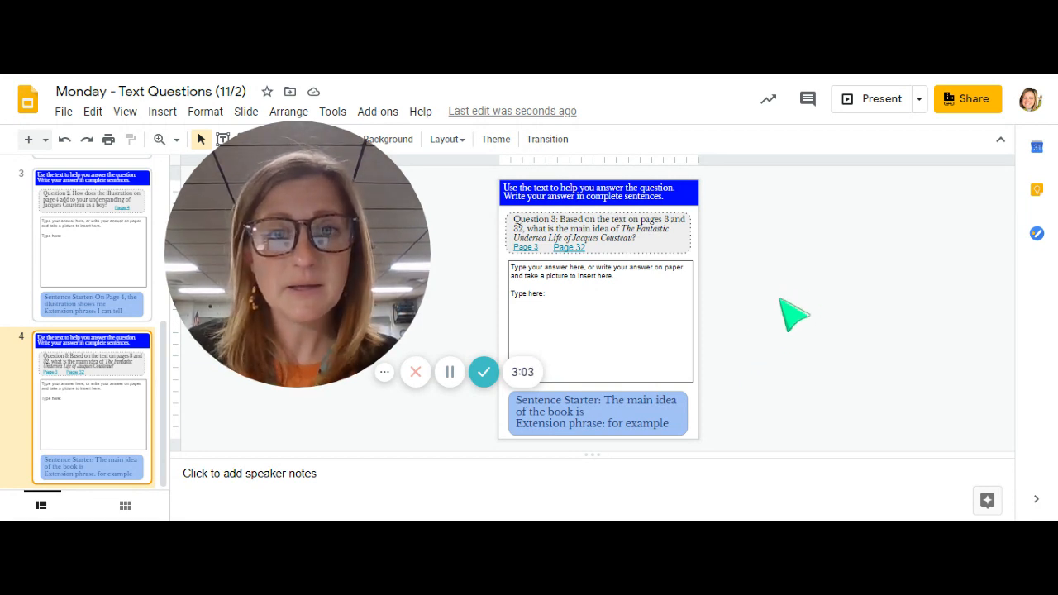
mouse_move(752, 322)
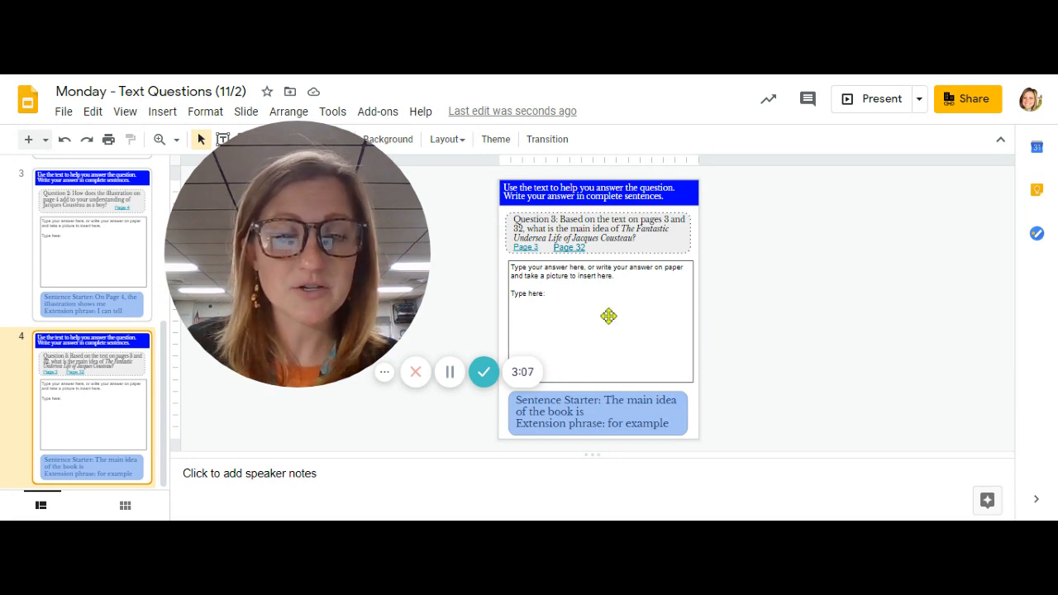
mouse_move(483, 371)
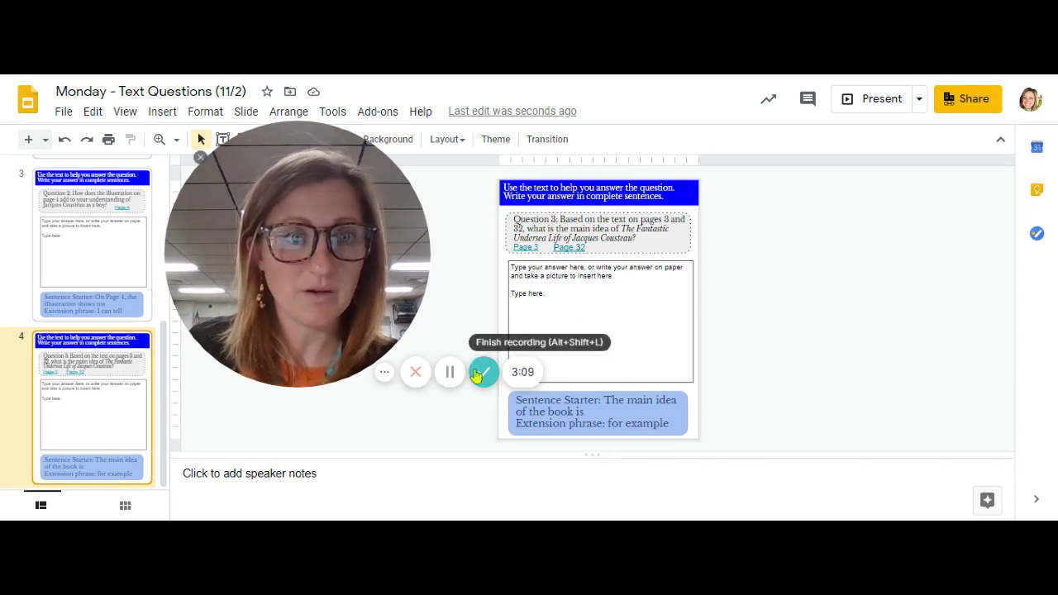